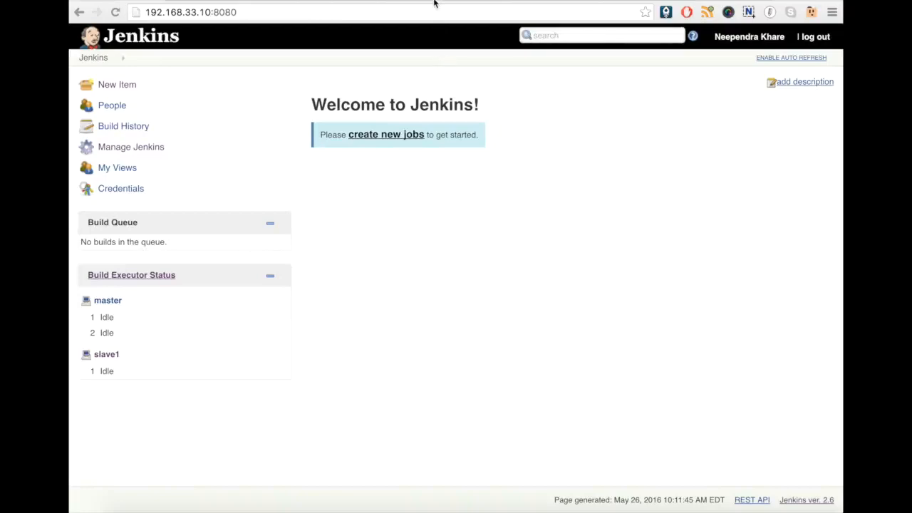
mouse_move(376, 79)
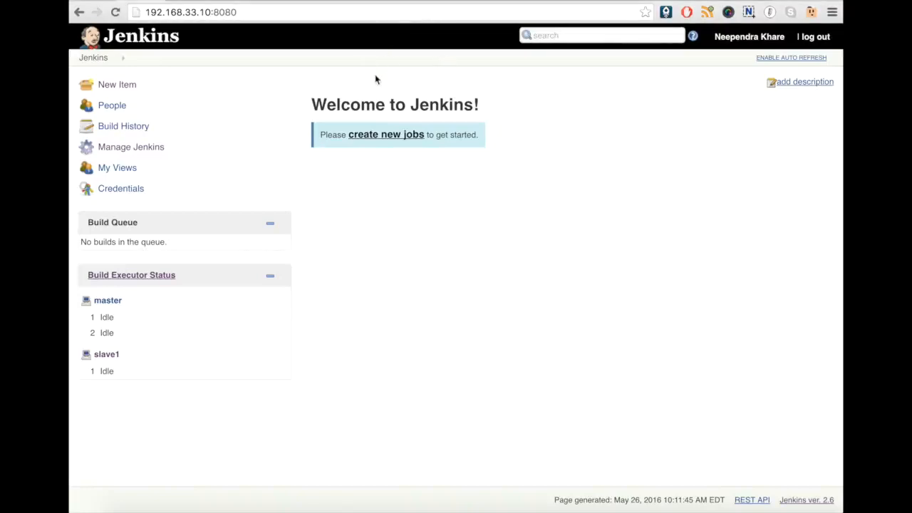
mouse_move(221, 87)
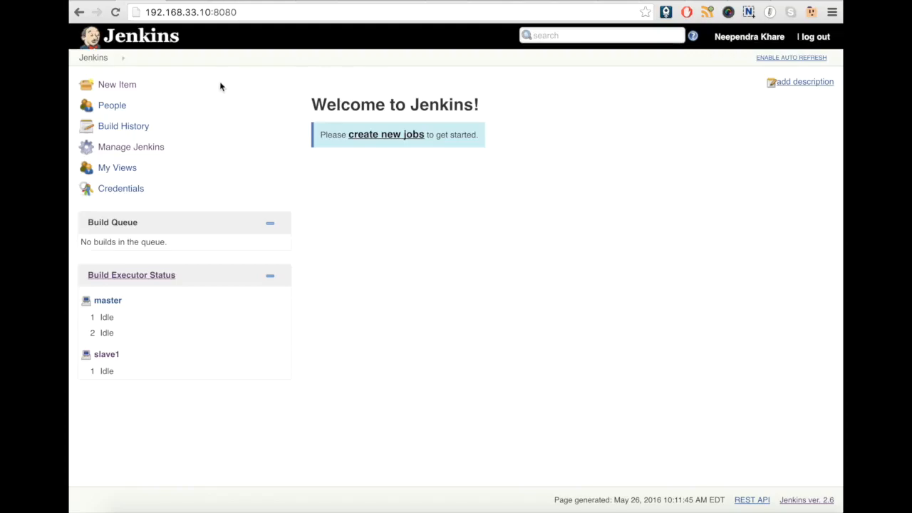
mouse_move(229, 174)
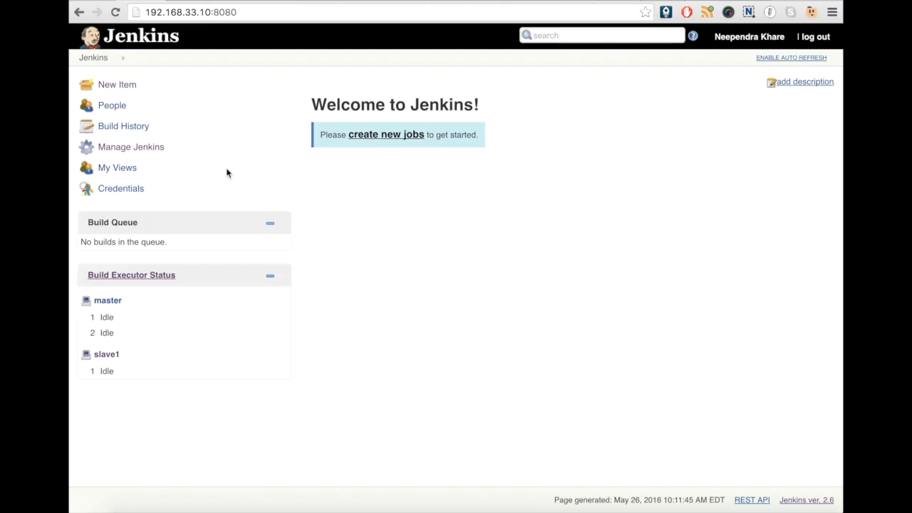
mouse_move(191, 157)
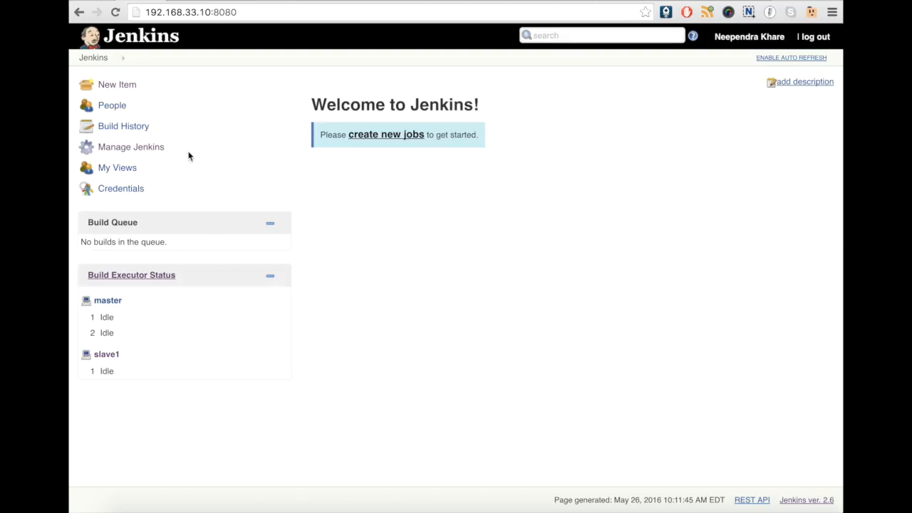
mouse_move(170, 151)
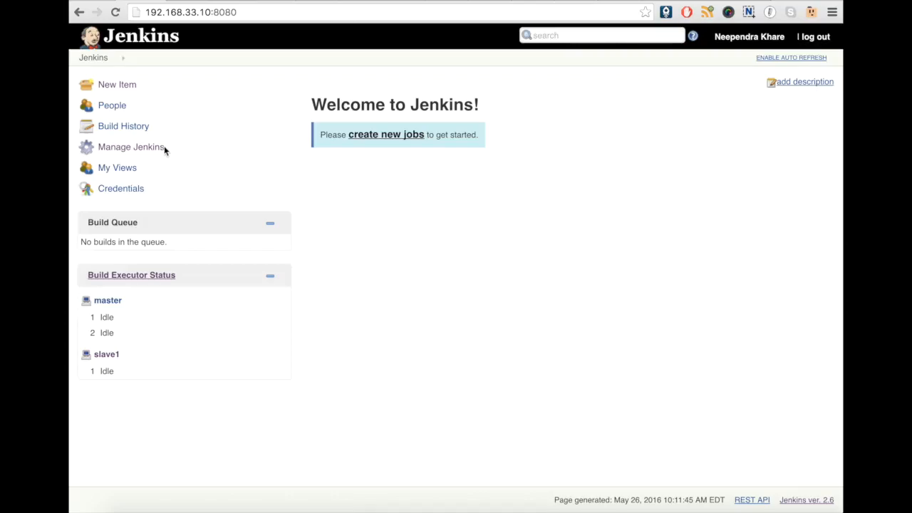
Check the list of build nodes in Jenkins administration and return to the dashboard.
click(131, 146)
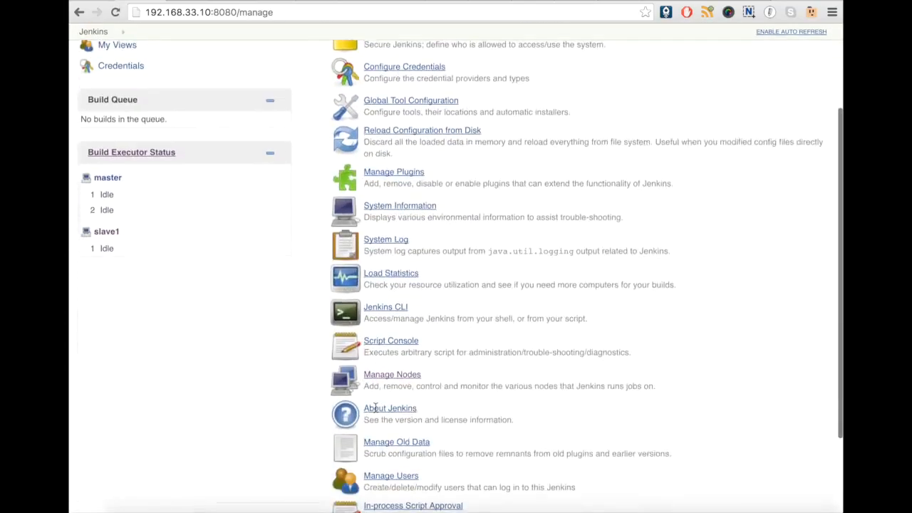
click(392, 373)
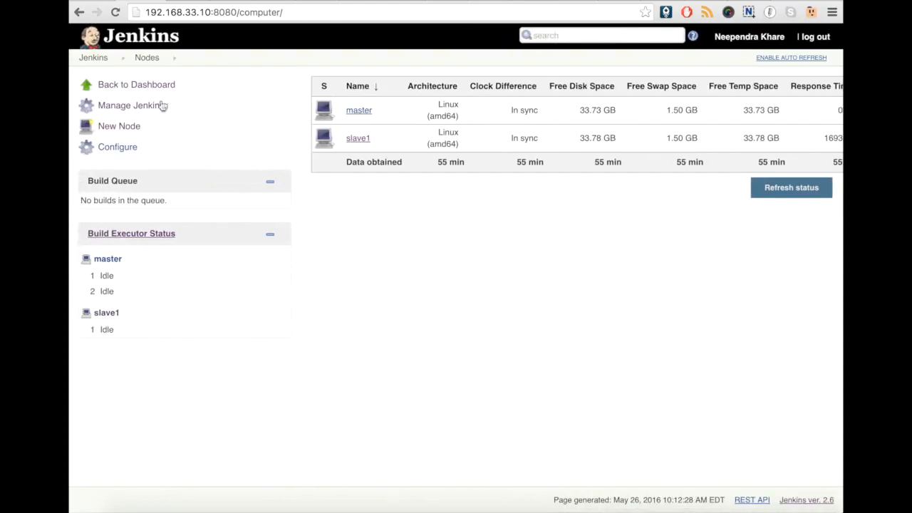
click(137, 84)
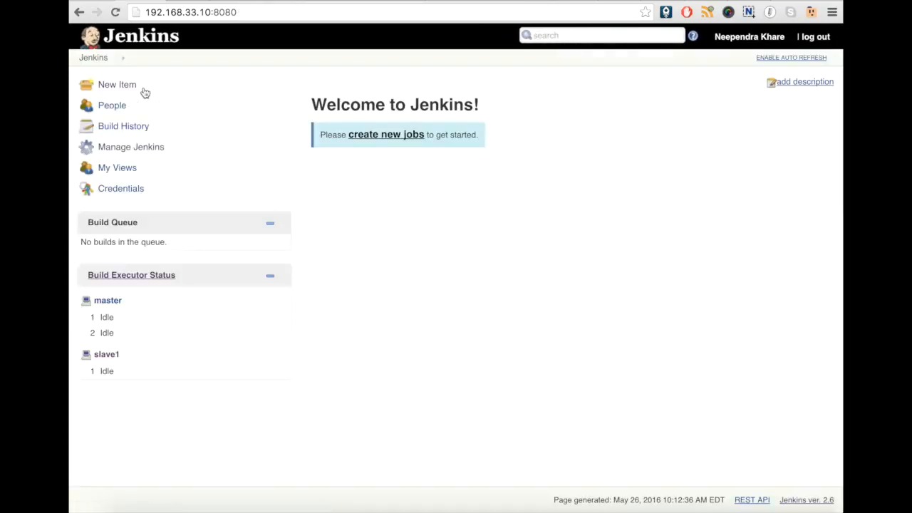
Create a new freestyle project named demo1, landing on its configuration page.
click(117, 84)
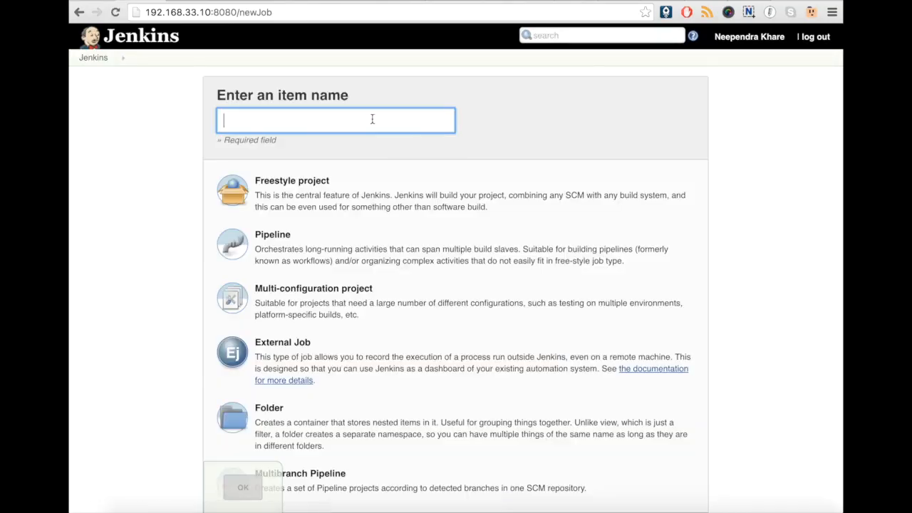
text(d)
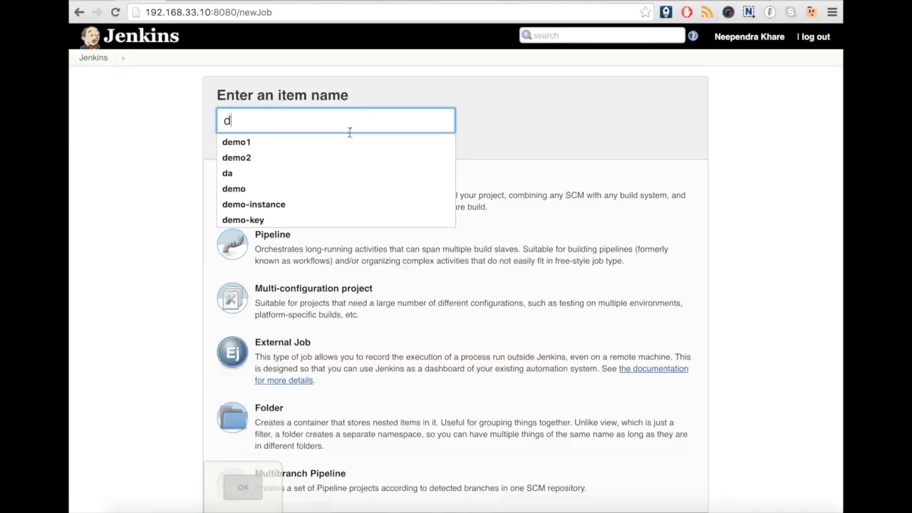
click(237, 143)
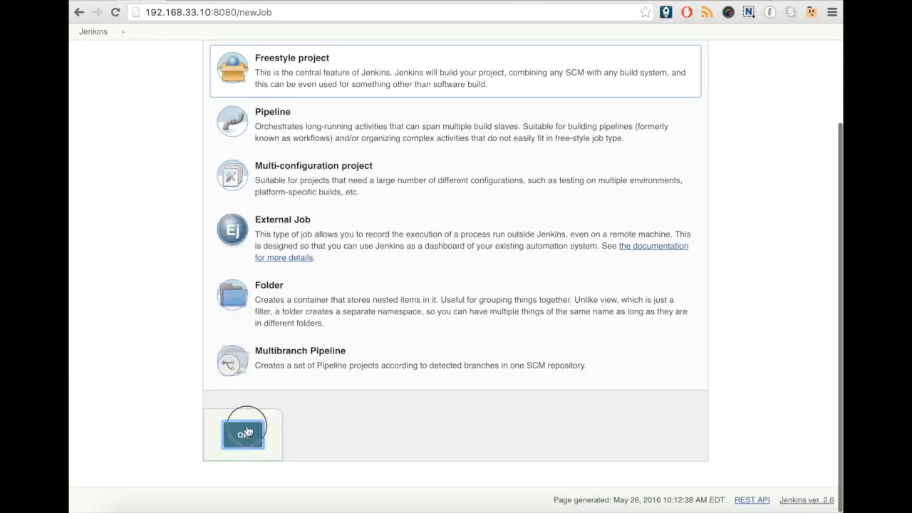
click(242, 434)
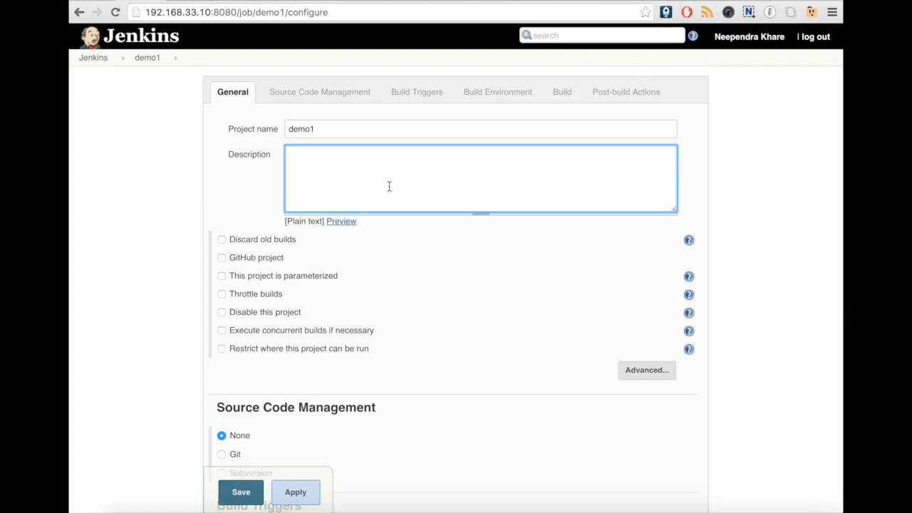
Set the description to 'Demo Project' and restrict the job to the slave1 label.
text(Demo Pro)
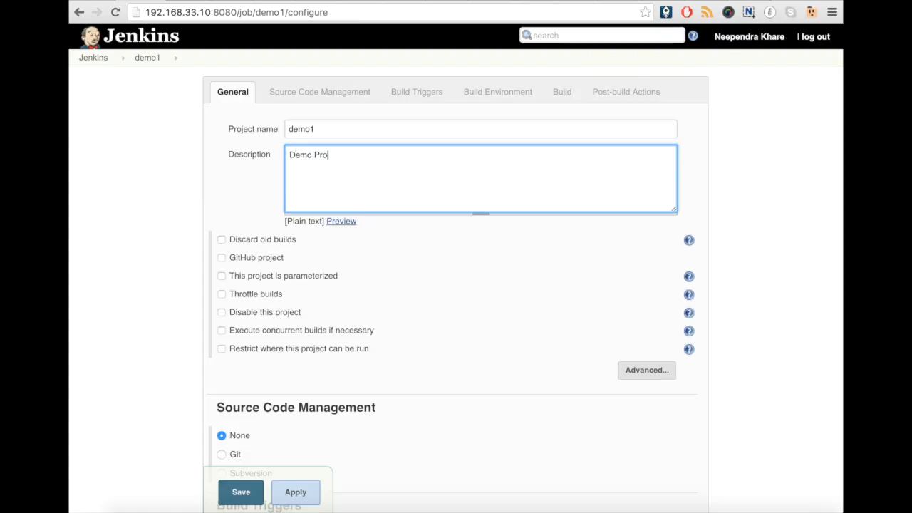
text(ject)
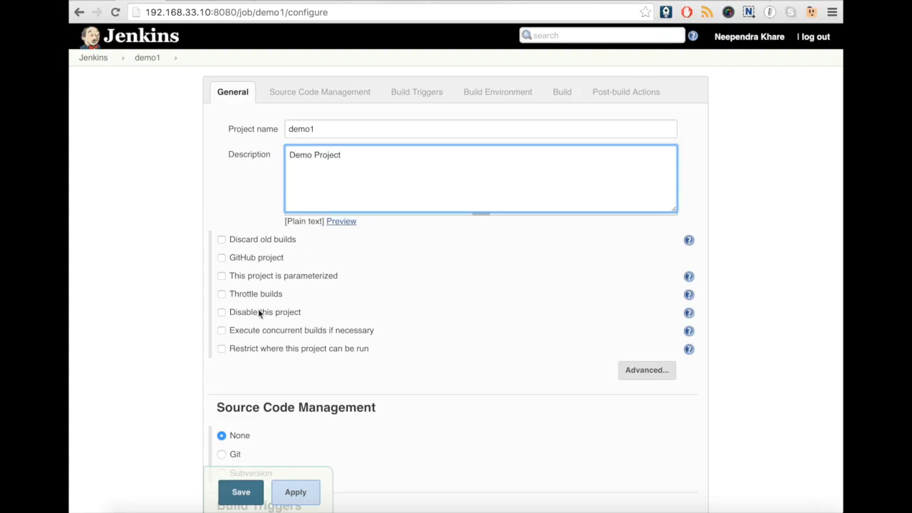
click(222, 348)
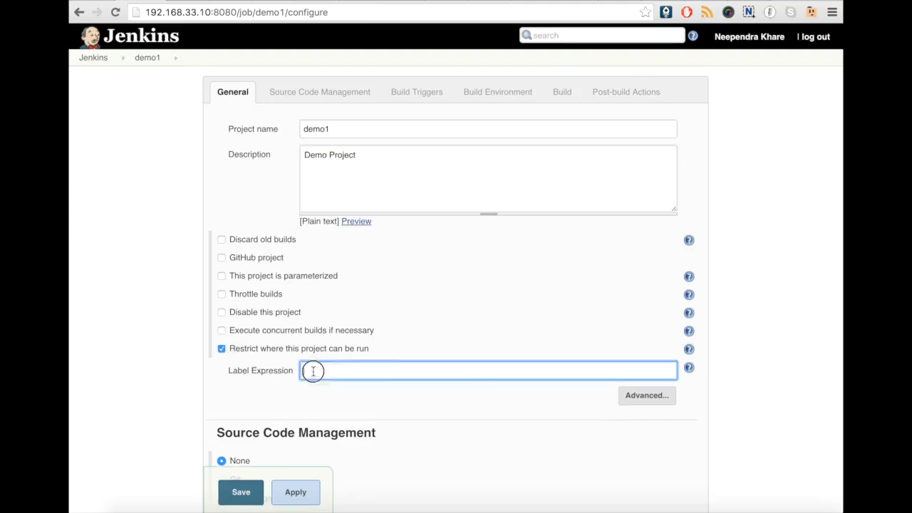
text(s)
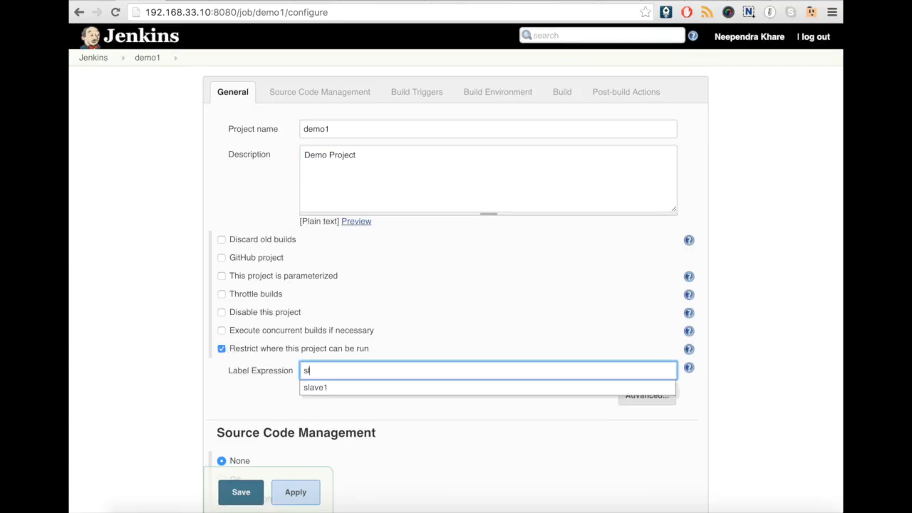
text(lave1)
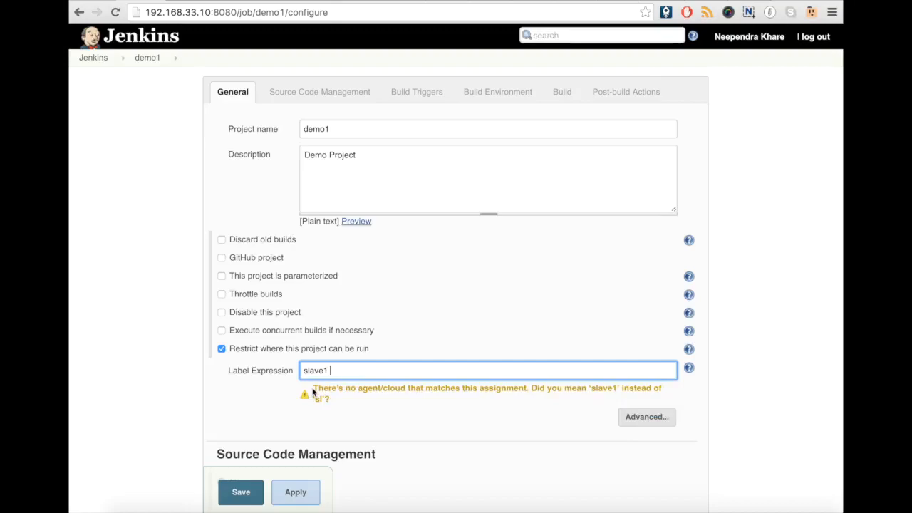
Use Git as source control with the blueprintexample repository on branch */master.
scroll(down, 3)
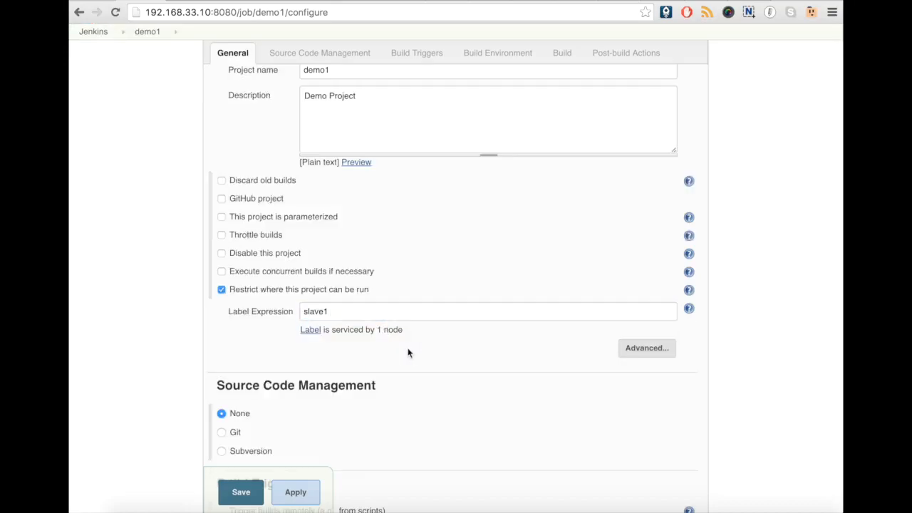
scroll(down, 3)
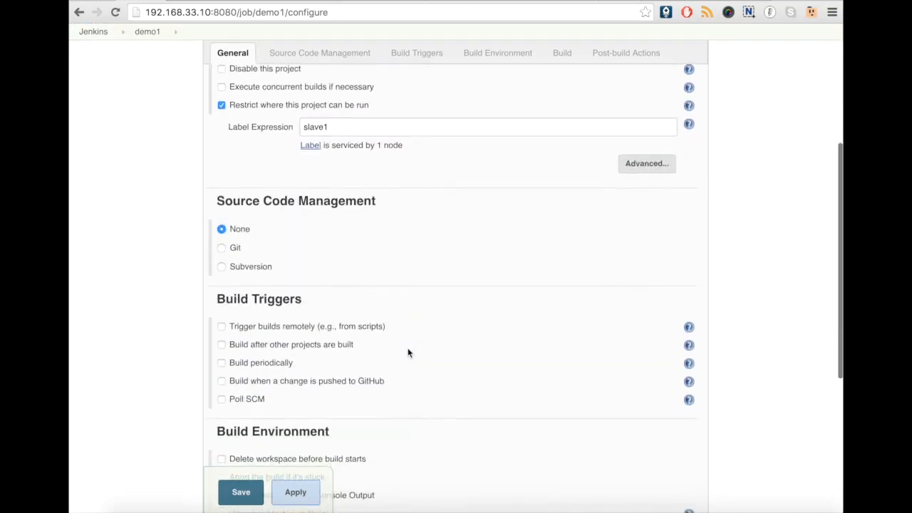
click(222, 248)
text(https://github.com/nkhare/blueprintexample/)
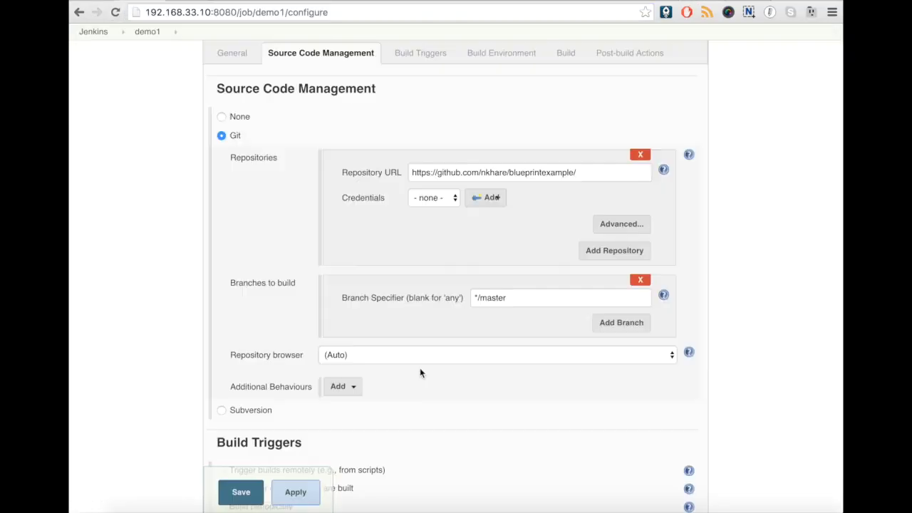
scroll(down, 3)
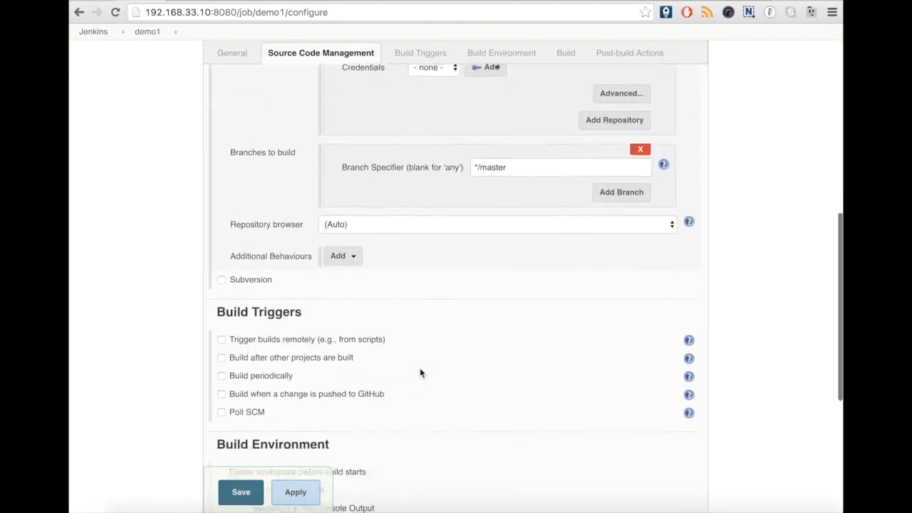
scroll(down, 3)
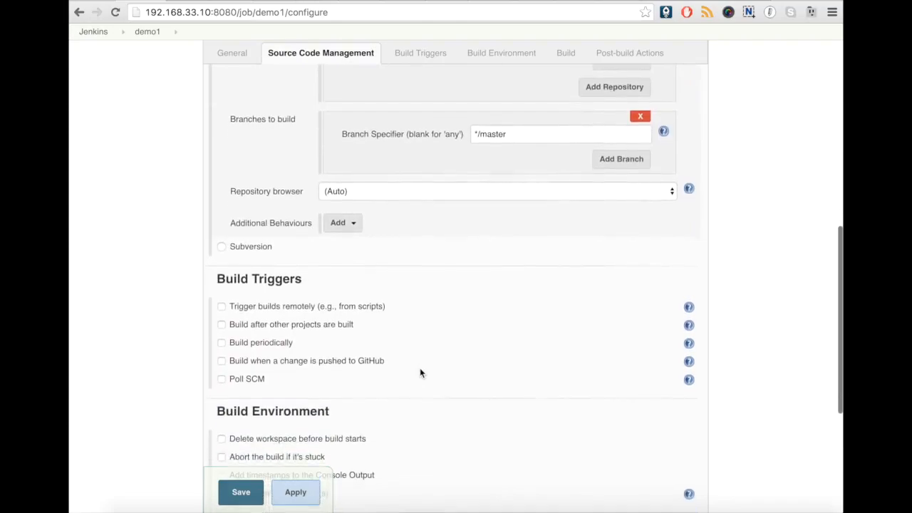
scroll(down, 3)
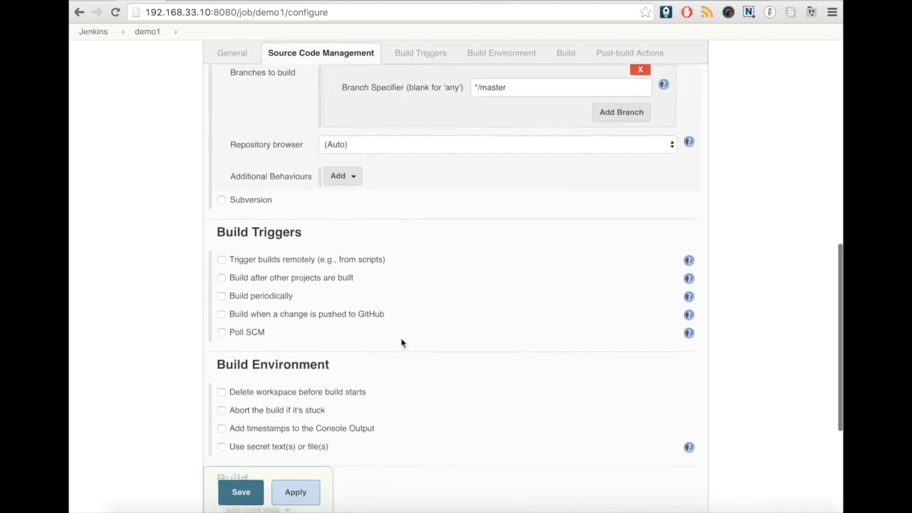
Add an Execute shell build step running py.test and save the configuration.
click(417, 53)
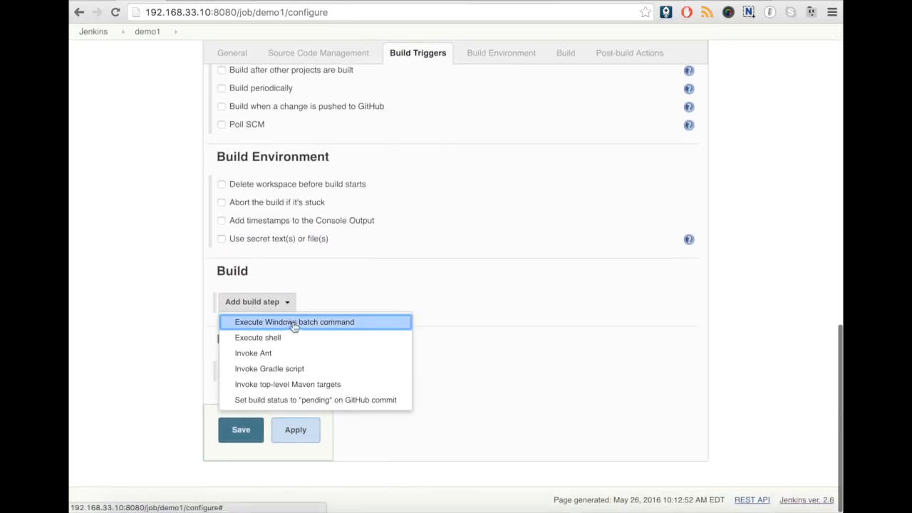
click(257, 336)
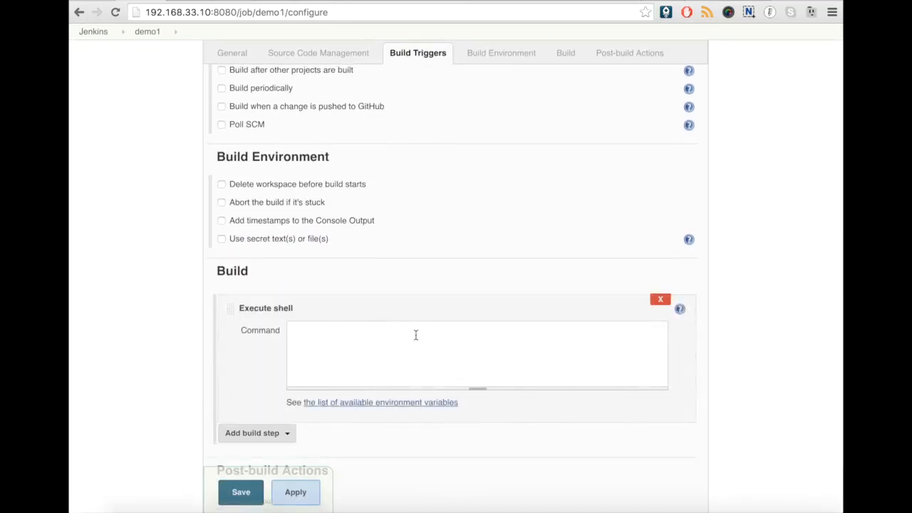
text(py.test)
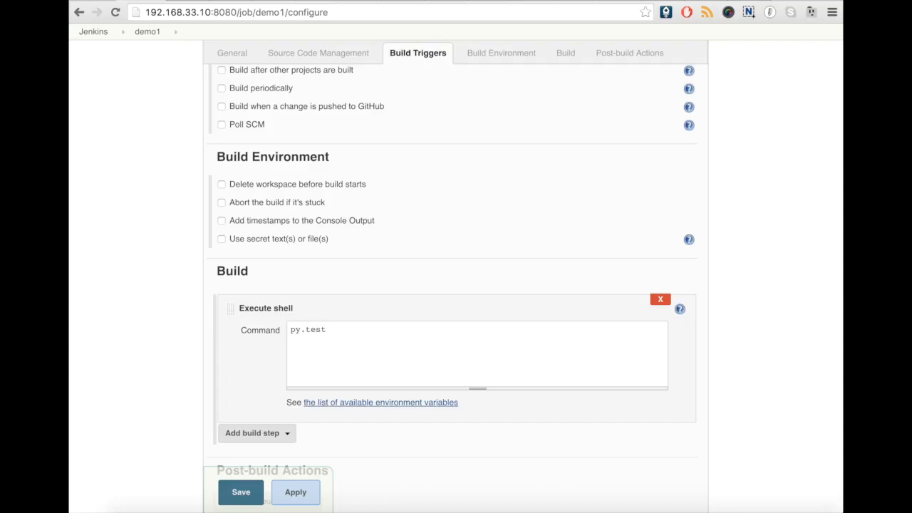
click(499, 53)
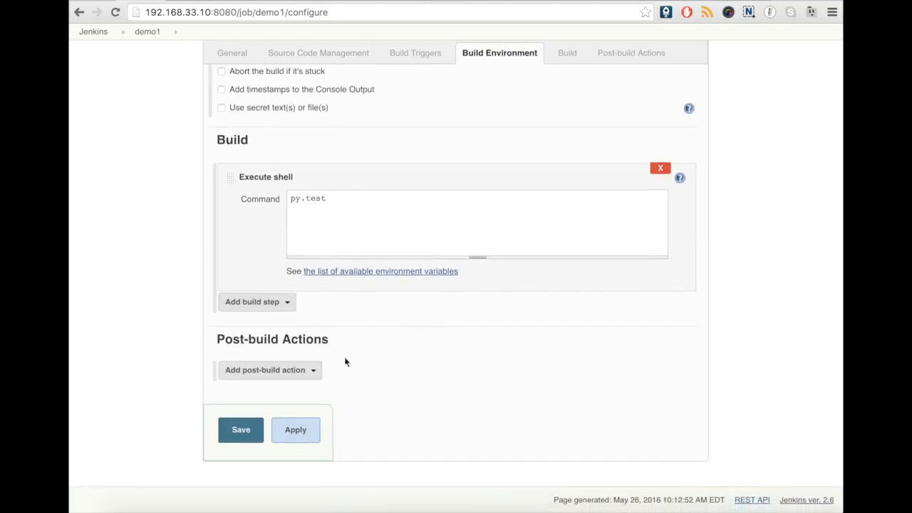
click(241, 429)
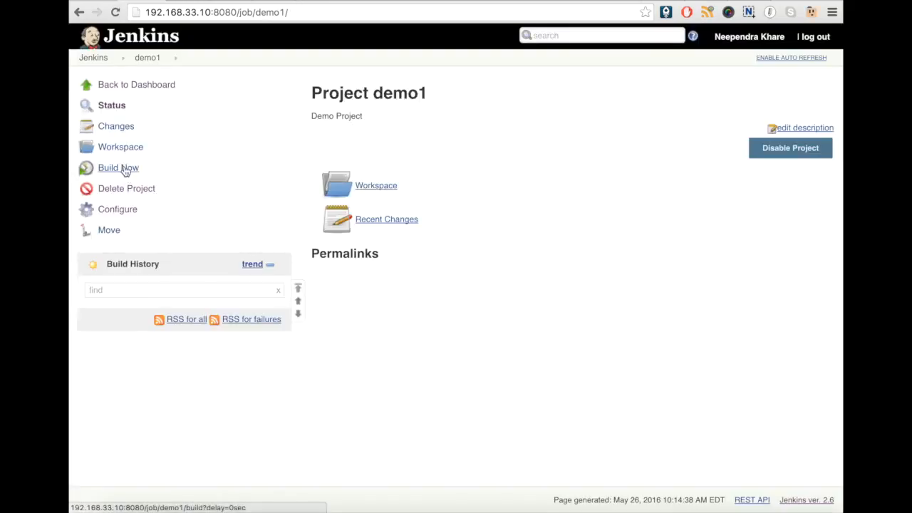
Trigger a build of demo1 with Build Now and check its result.
click(119, 168)
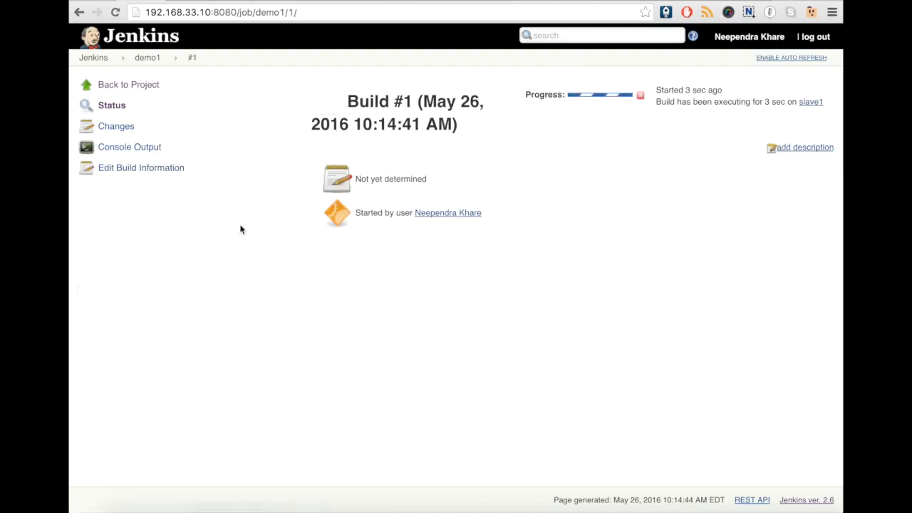
mouse_move(244, 228)
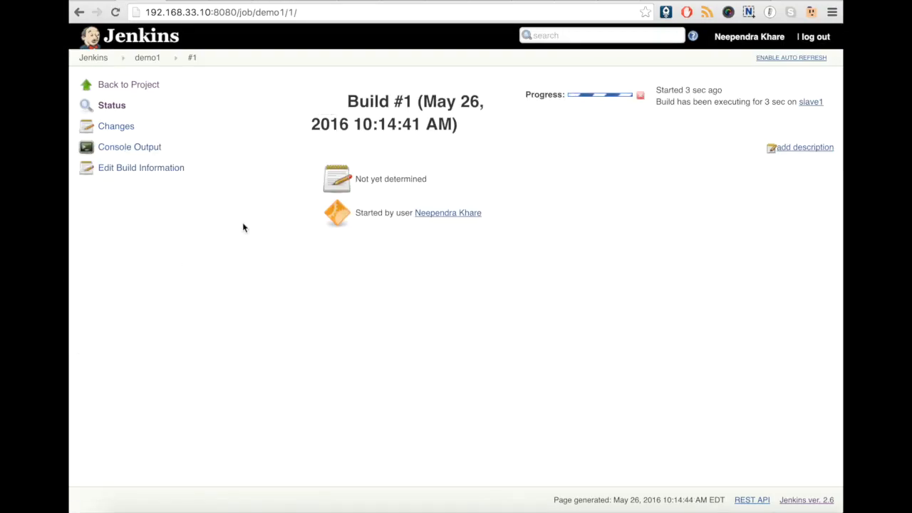
click(129, 146)
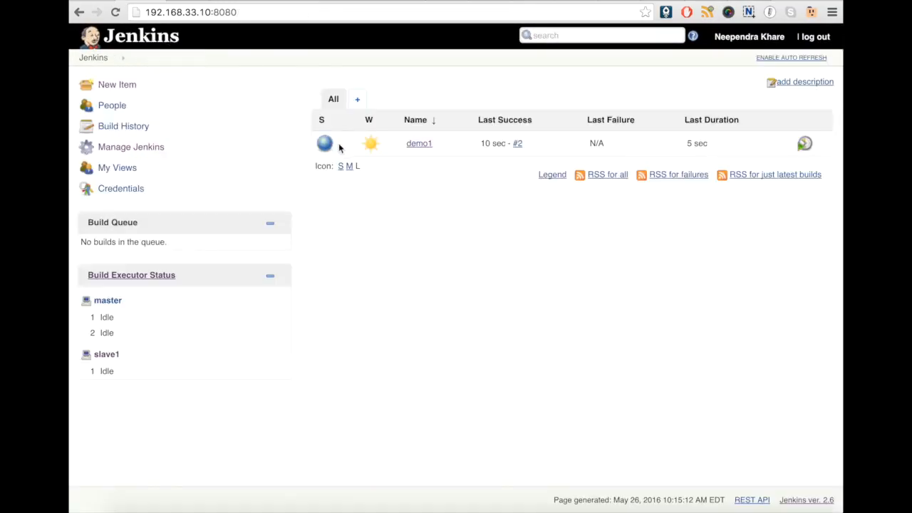
mouse_move(370, 143)
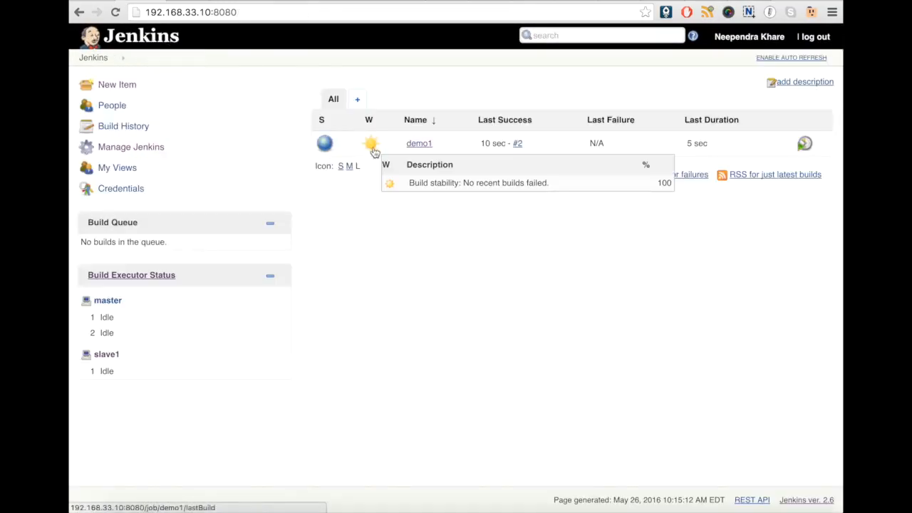
mouse_move(325, 143)
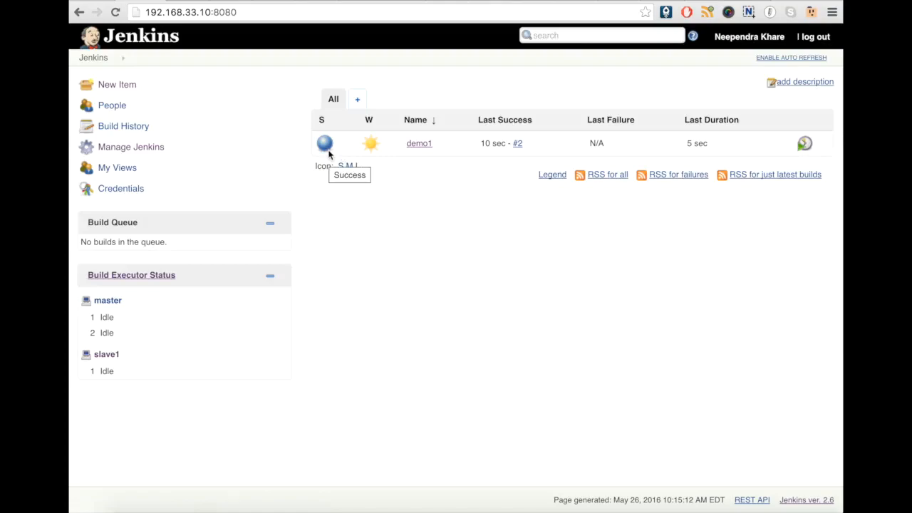
mouse_move(358, 225)
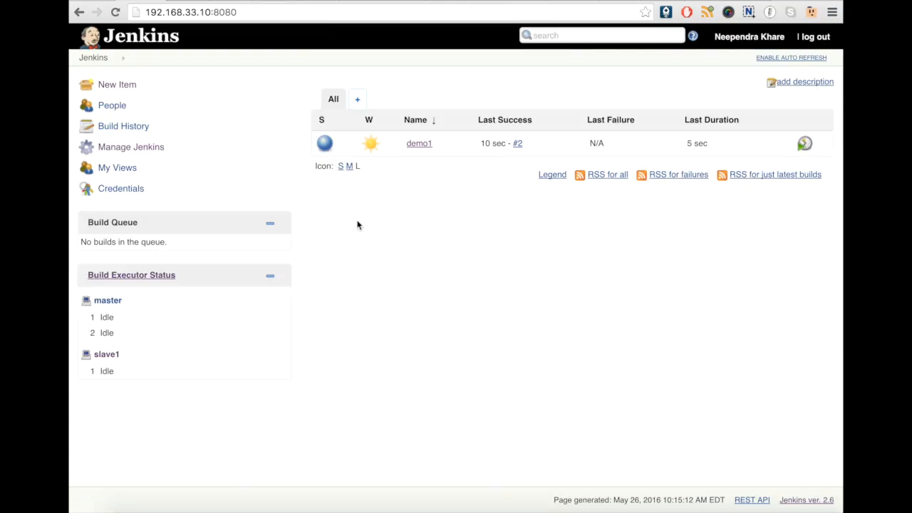